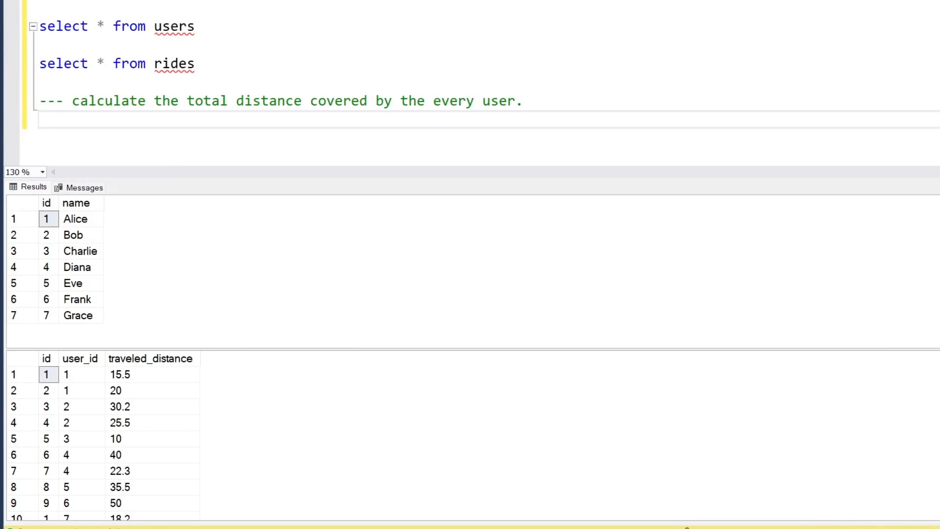
Step: Below the comment, draft 'select name, sum(' with 'from users left join rides'
left_click(40, 120)
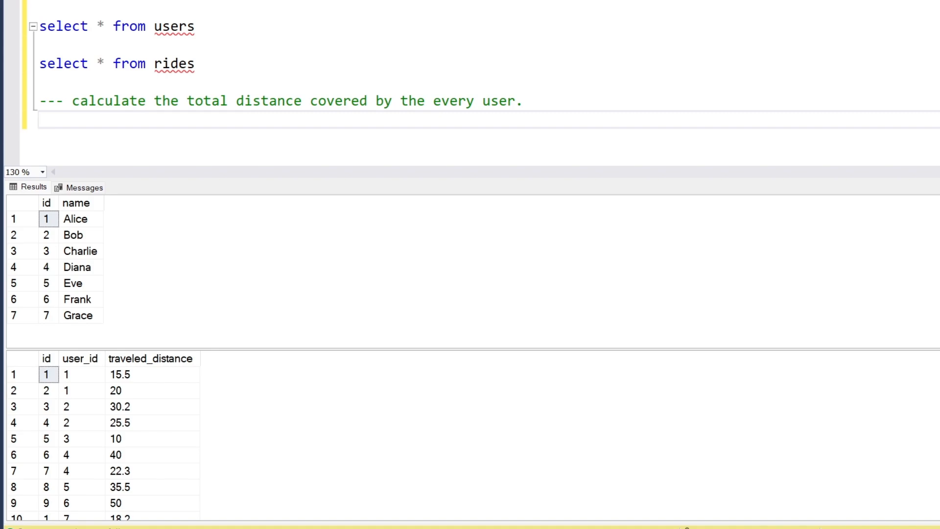
mouse_move(150, 382)
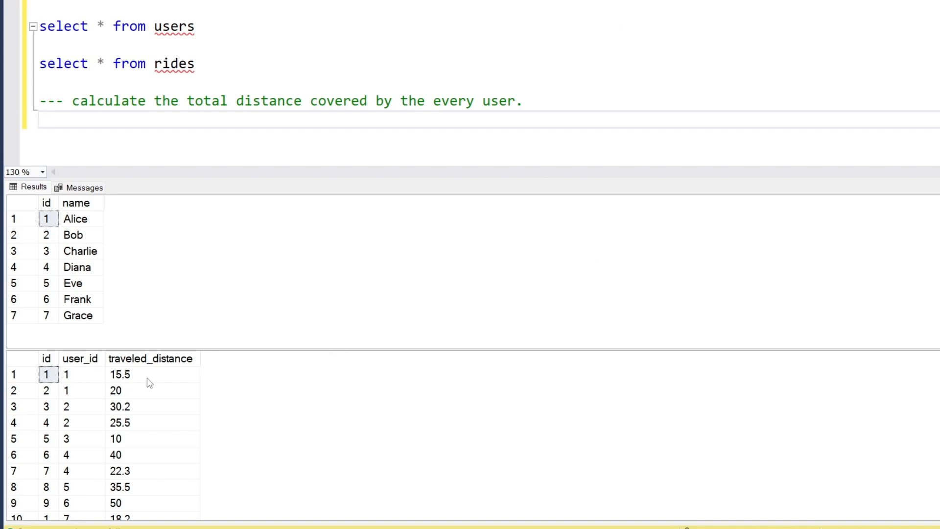
left_click(40, 120)
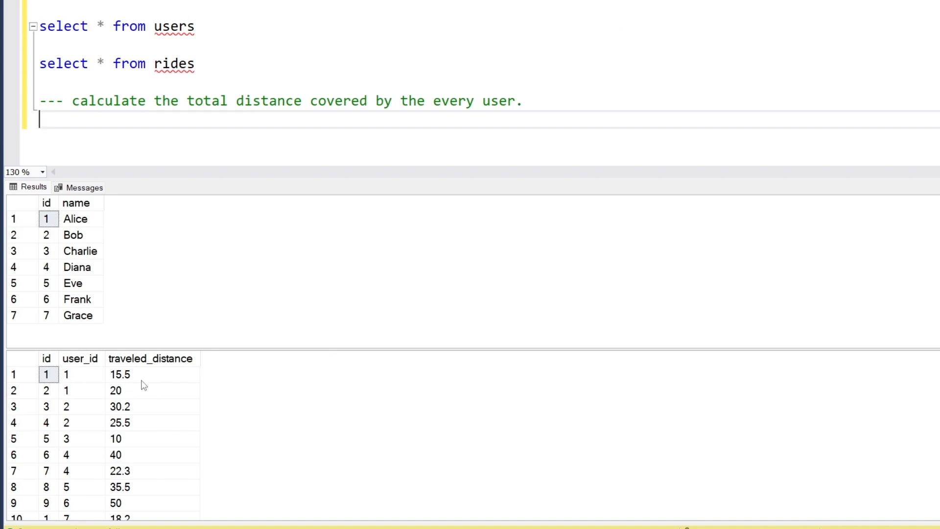
scroll("down", 3)
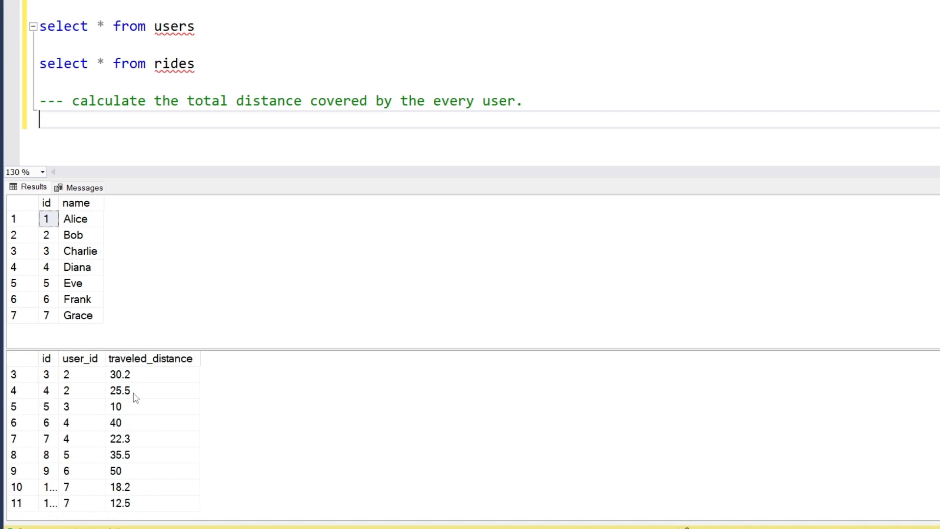
mouse_move(100, 465)
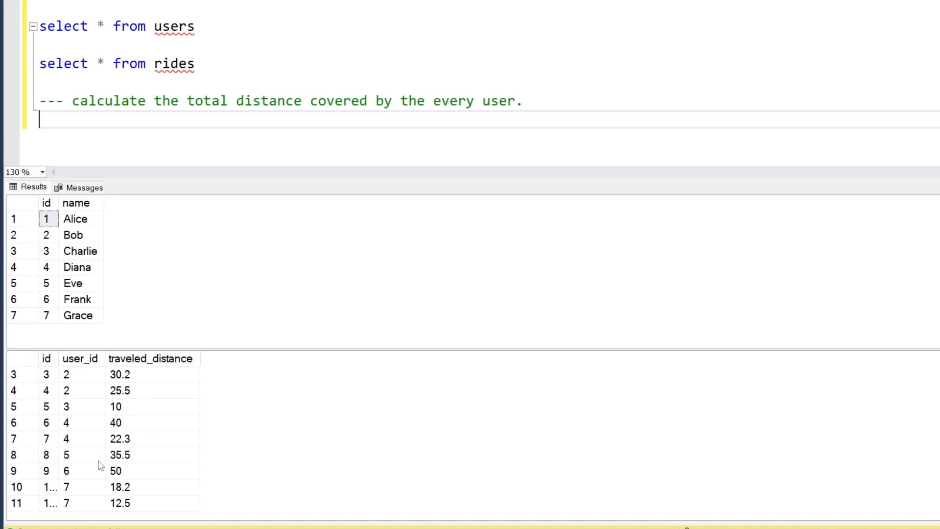
mouse_move(136, 481)
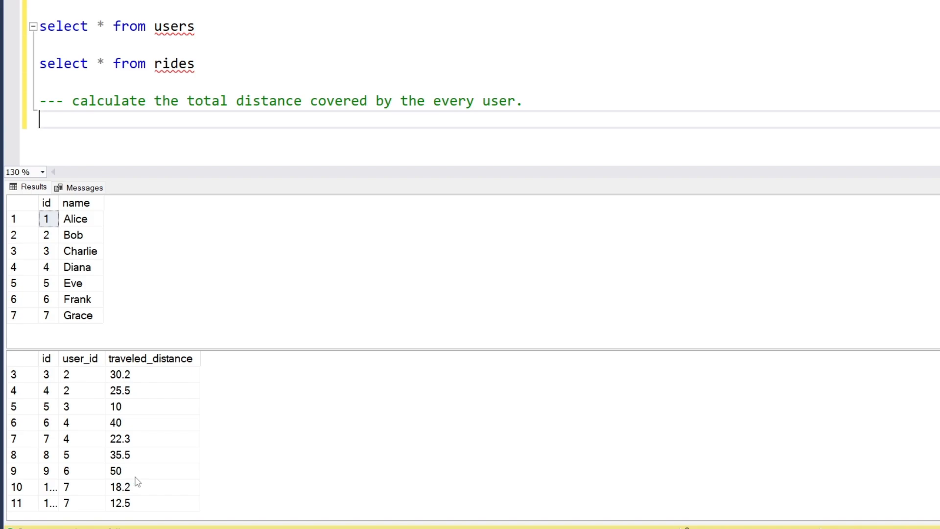
mouse_move(111, 135)
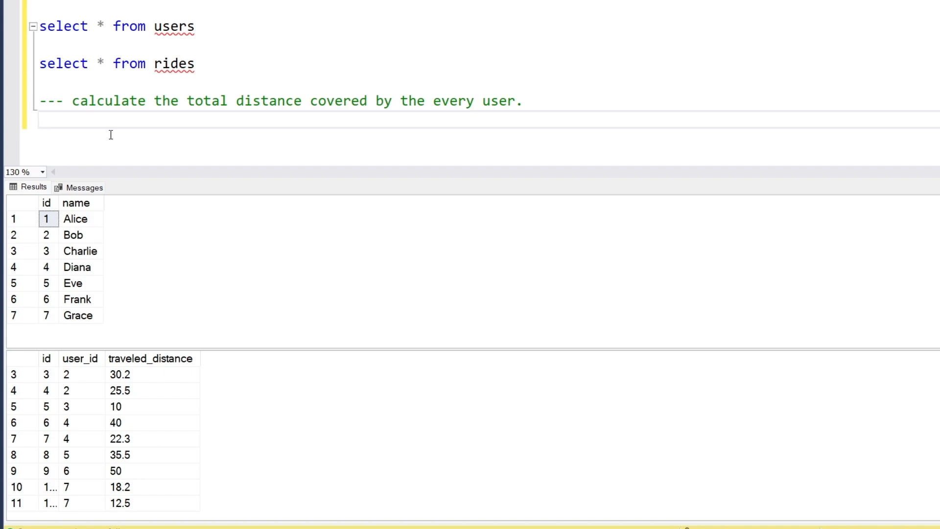
mouse_move(182, 106)
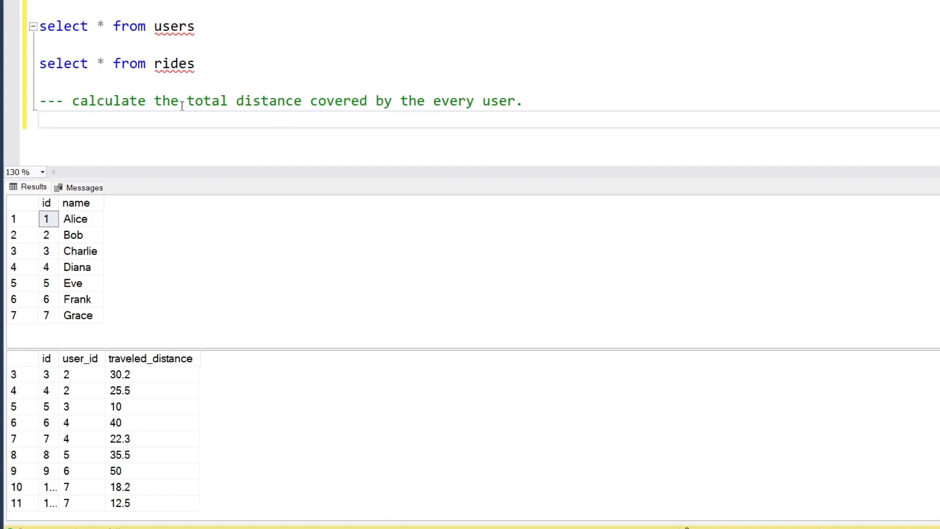
mouse_move(28, 303)
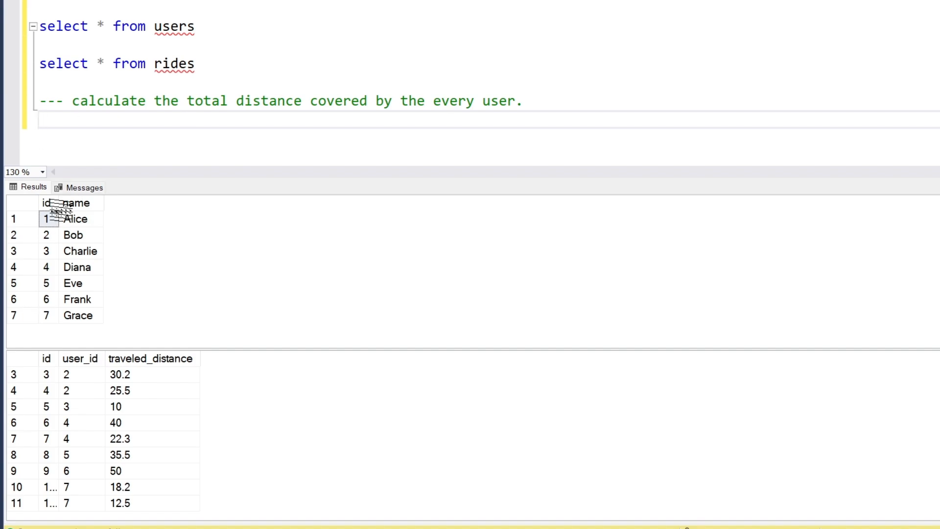
mouse_move(55, 292)
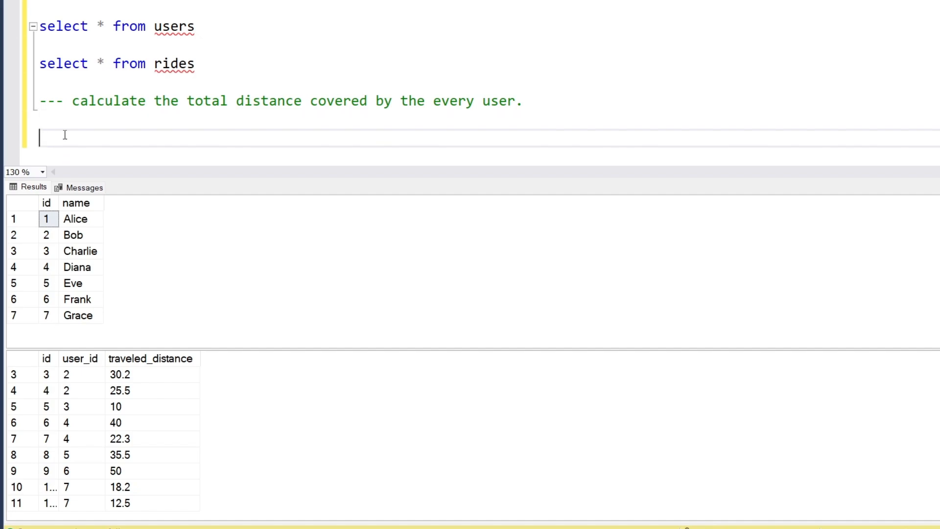
mouse_move(63, 245)
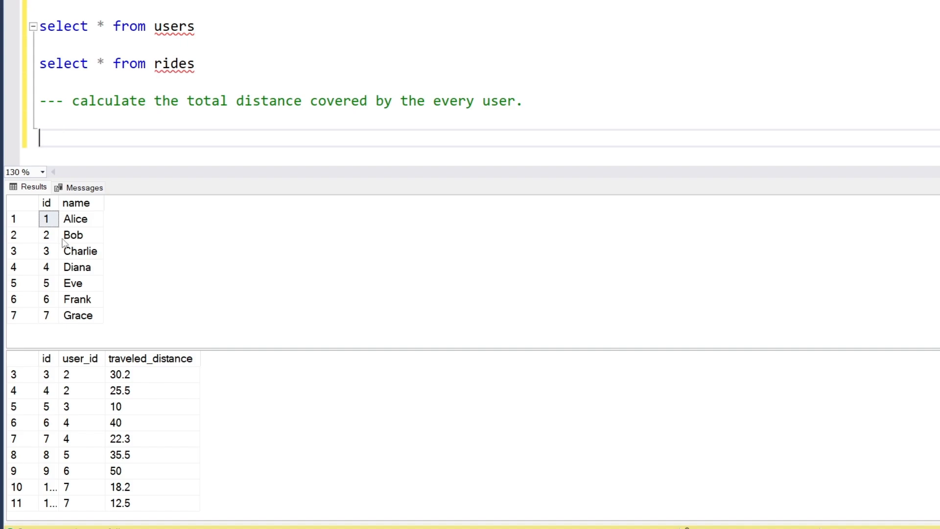
mouse_move(75, 147)
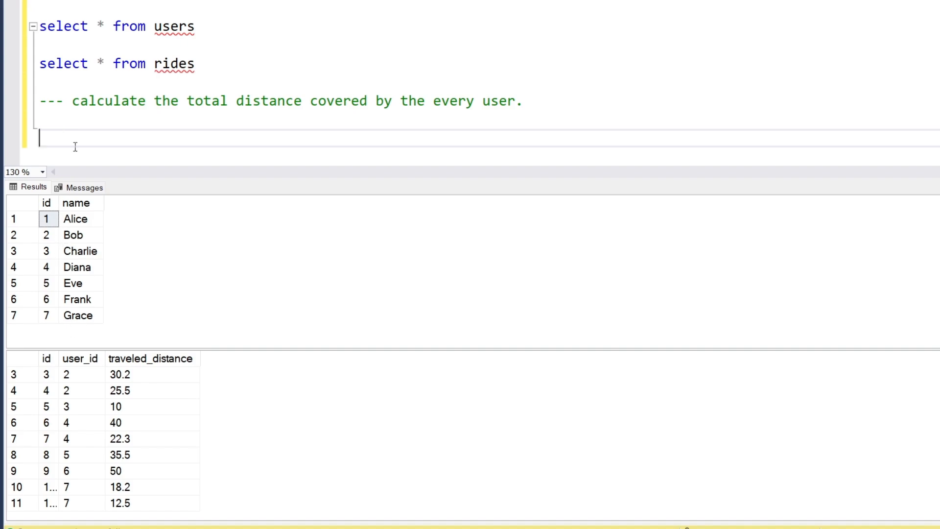
type("select")
type("from")
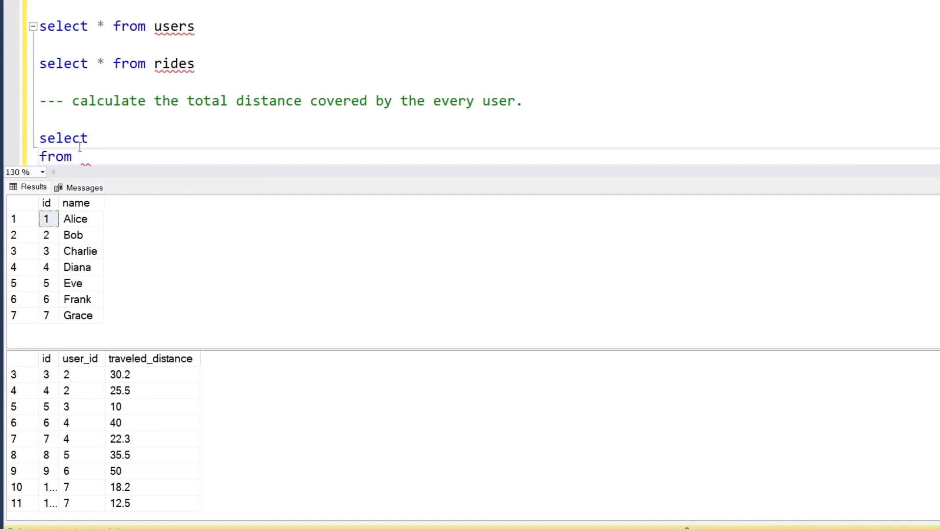
type("users l")
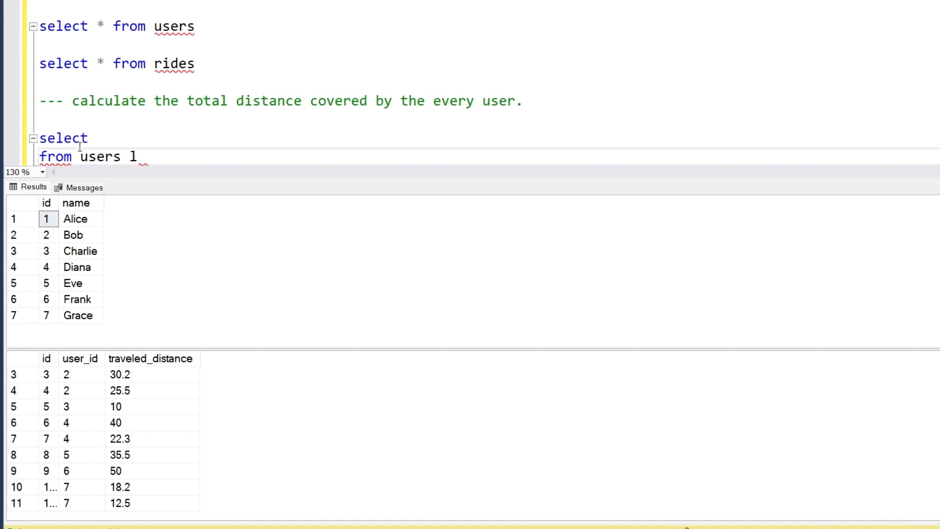
type("eft join")
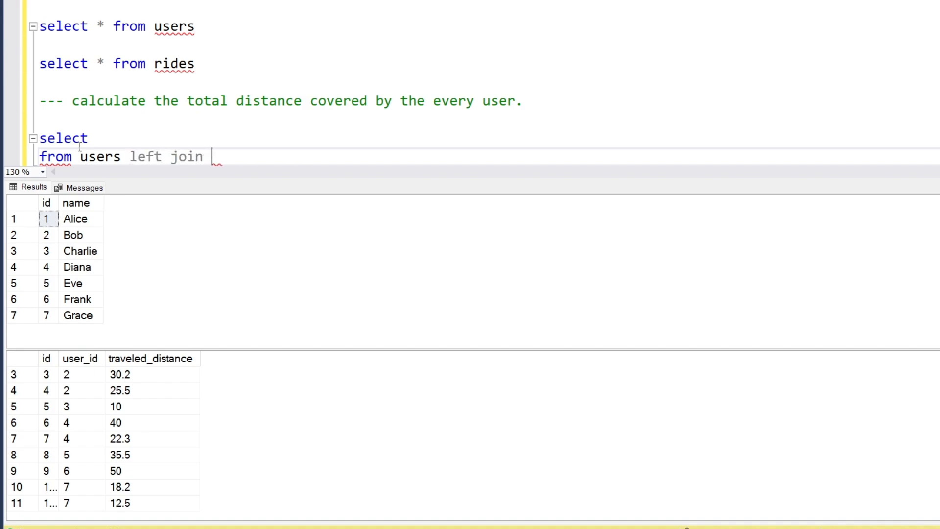
type("rides")
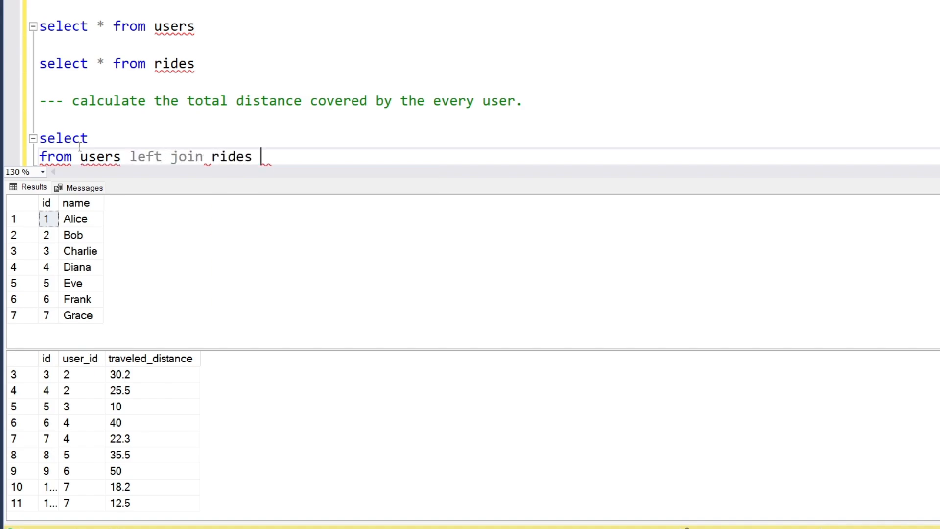
type("nam")
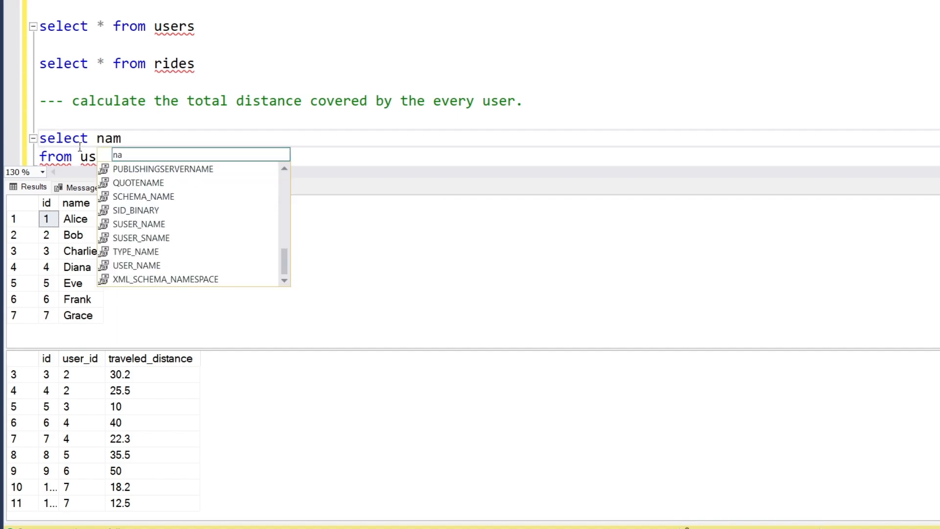
type("e, sum(")
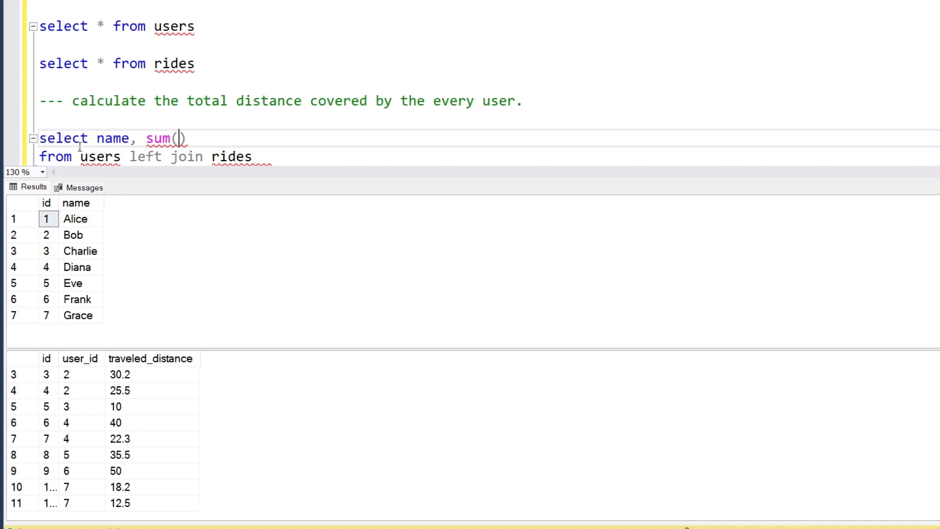
Step: Sum traveled_distance and begin the join condition 'on users.id ='
type("trave")
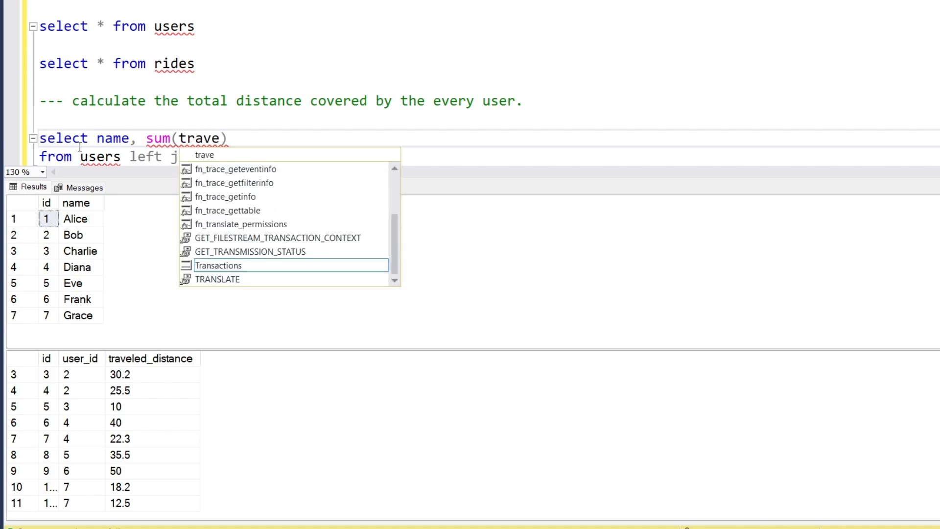
type("led_distance")
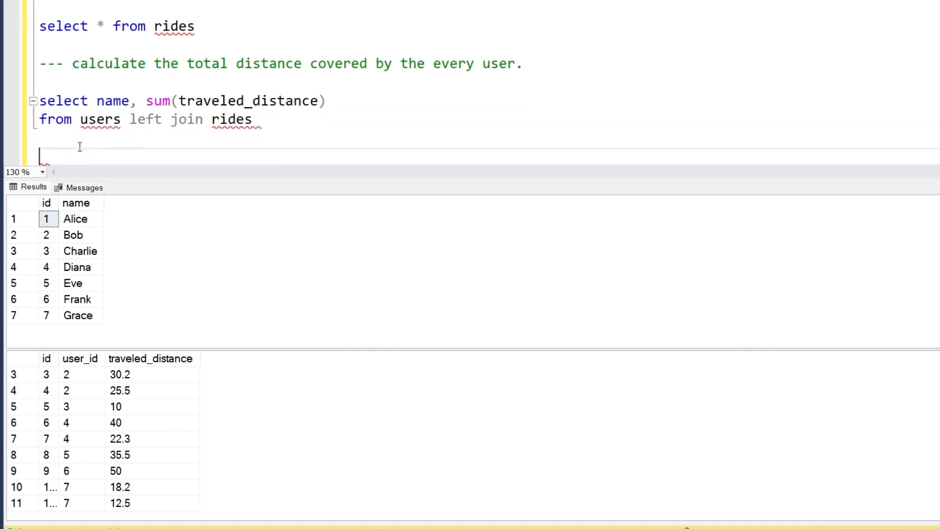
type("on")
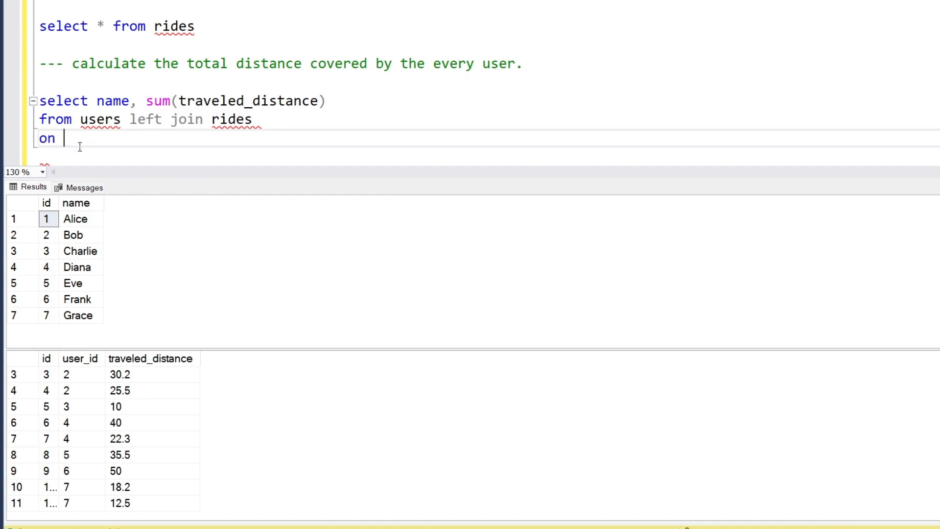
double_click(99, 119)
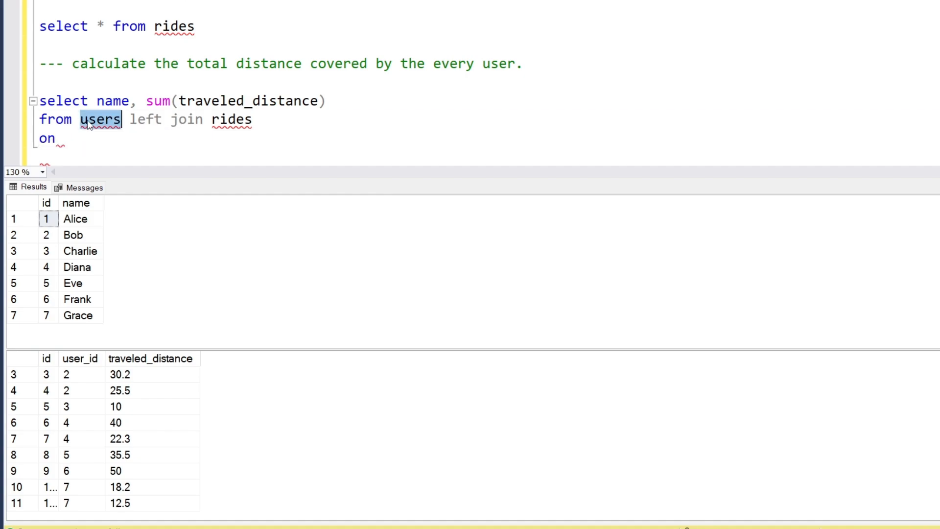
type("users")
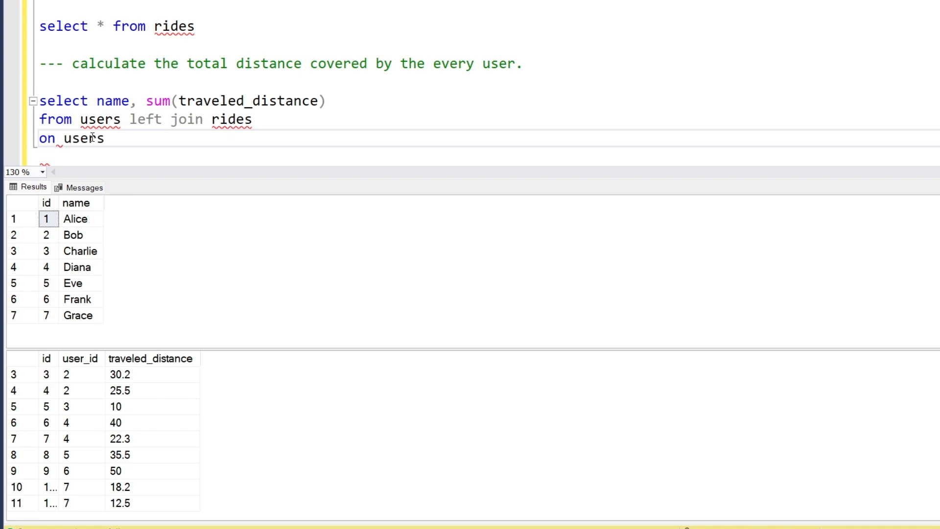
type(".")
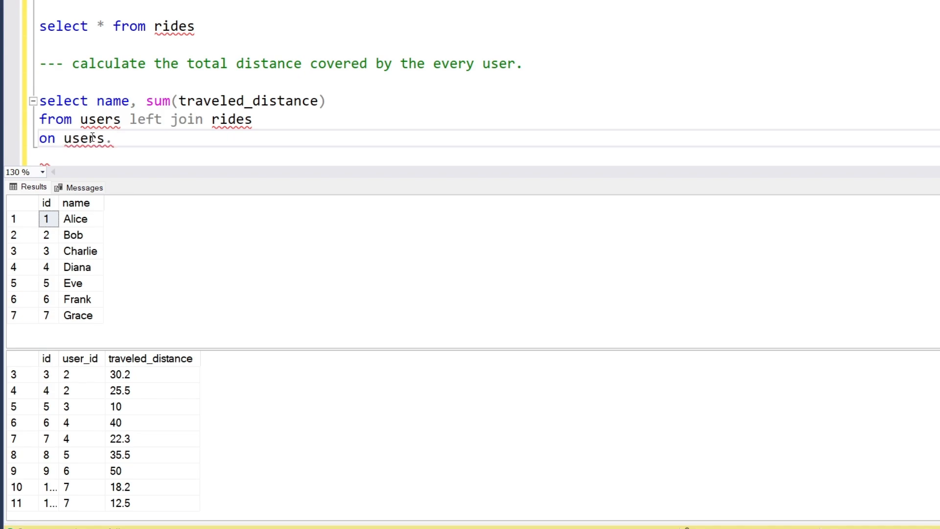
type("id =")
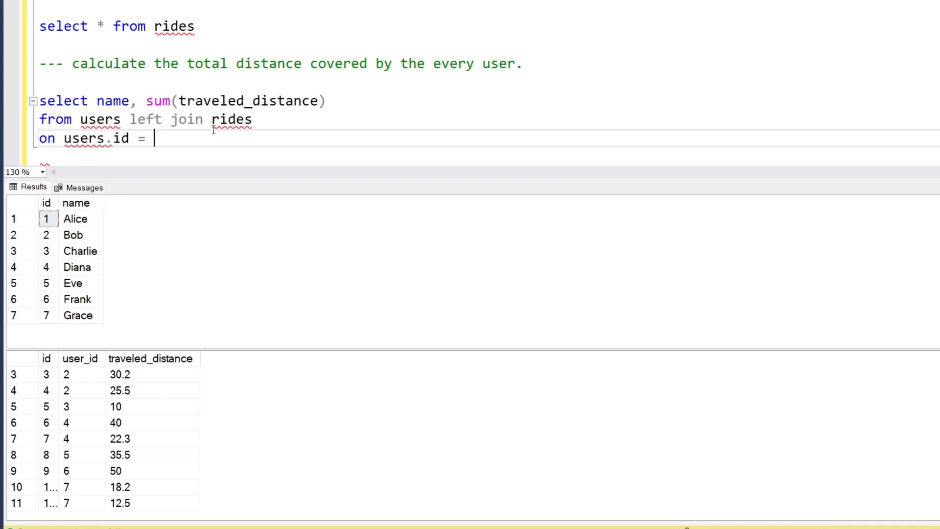
Step: Finish the join with rides.user_id and add a group by line
double_click(232, 120)
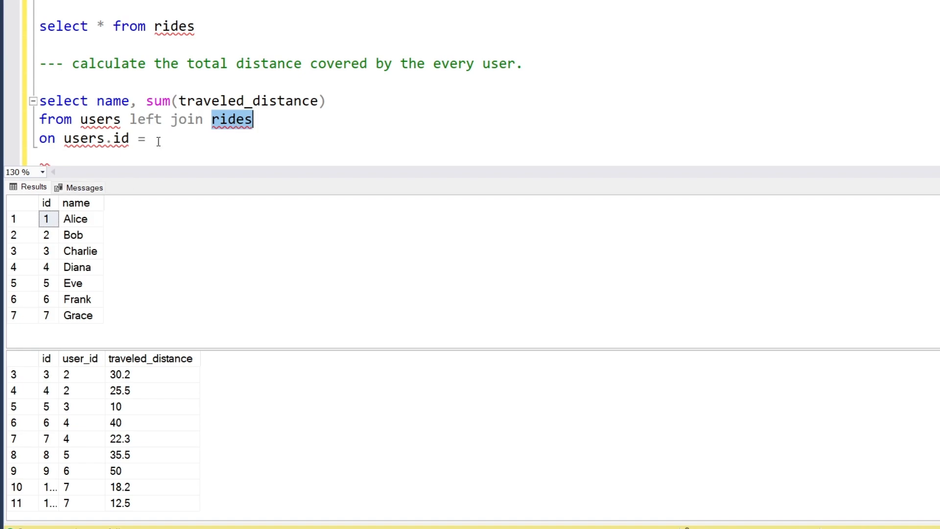
type("rides.")
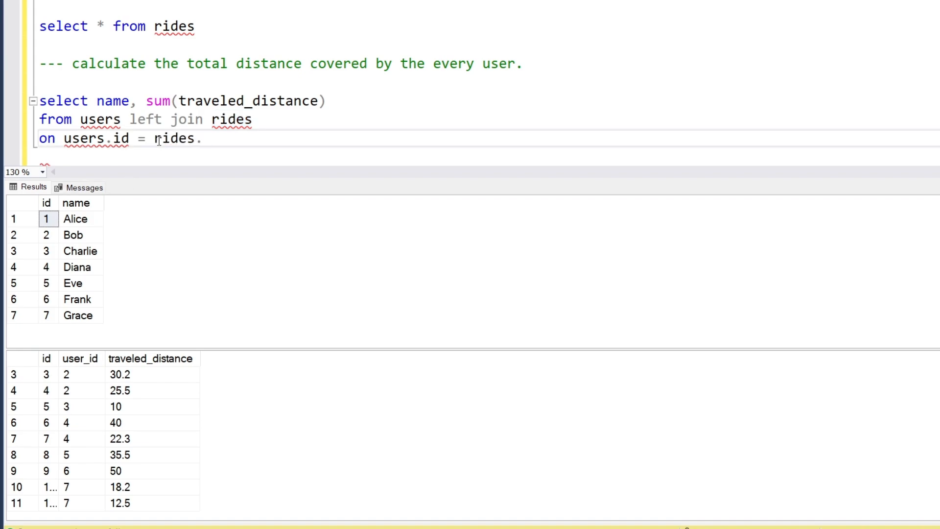
type("user")
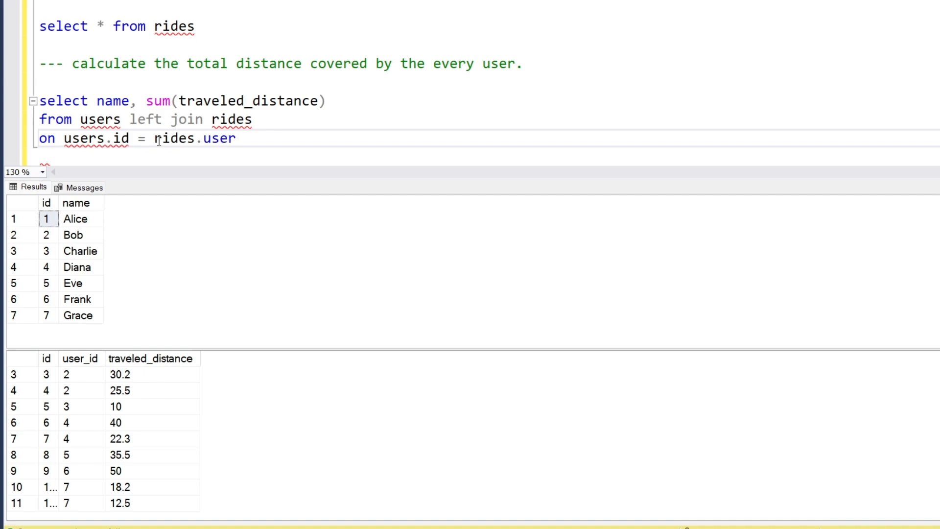
type("_id")
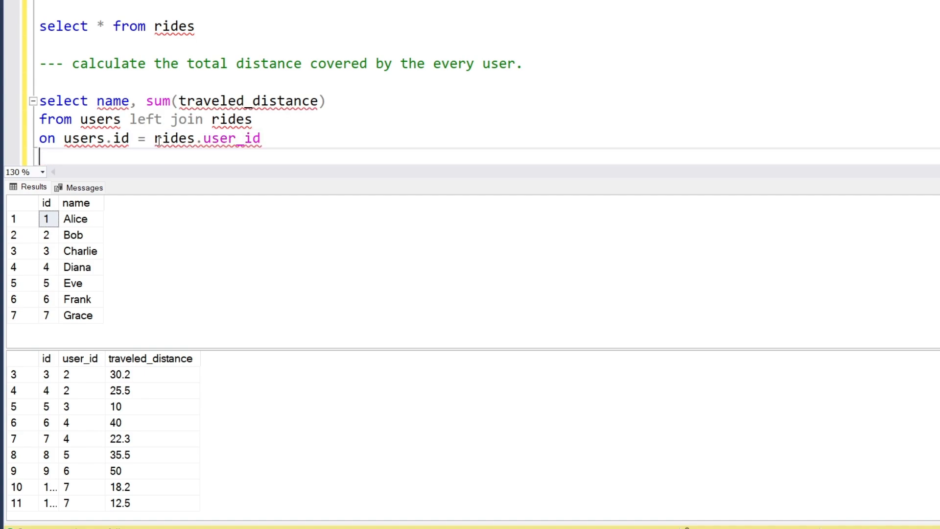
type("group by id")
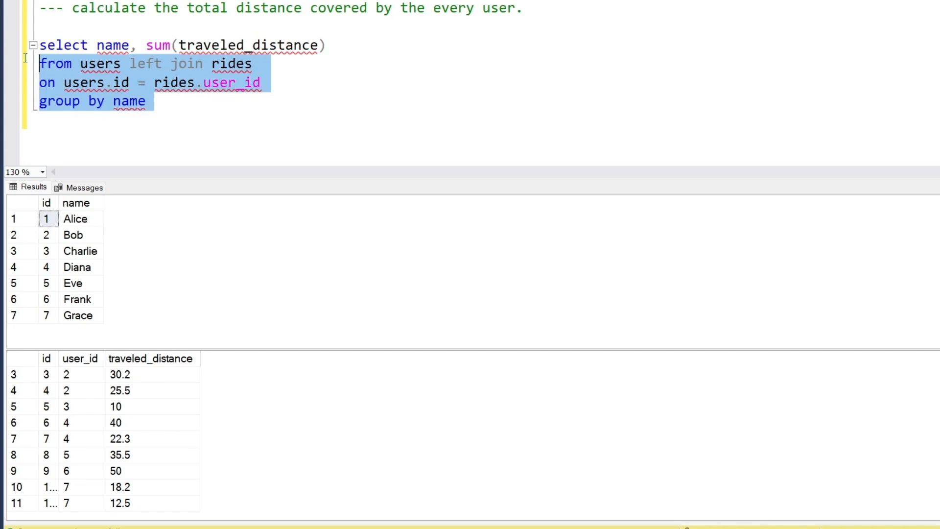
Step: Execute the GROUP BY query with F5 to show each user's total distance
key("F5")
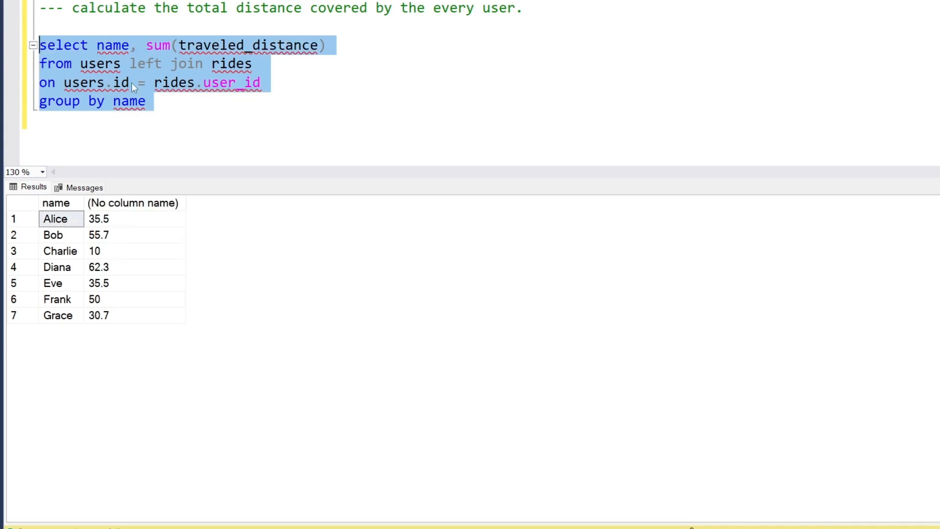
mouse_move(74, 233)
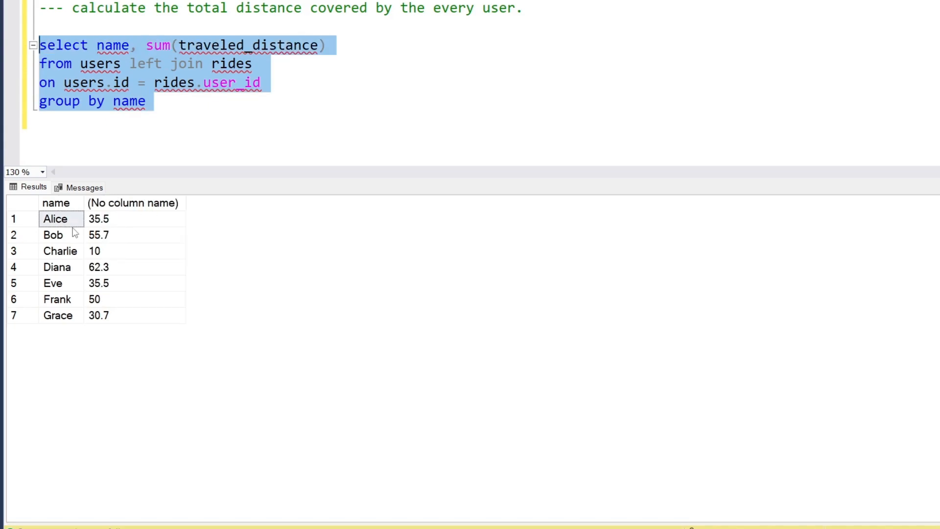
mouse_move(133, 231)
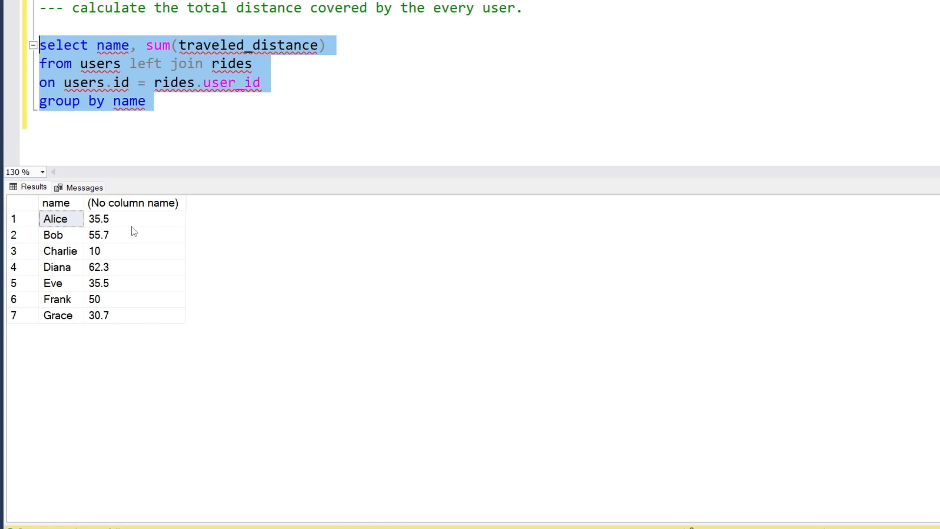
mouse_move(88, 242)
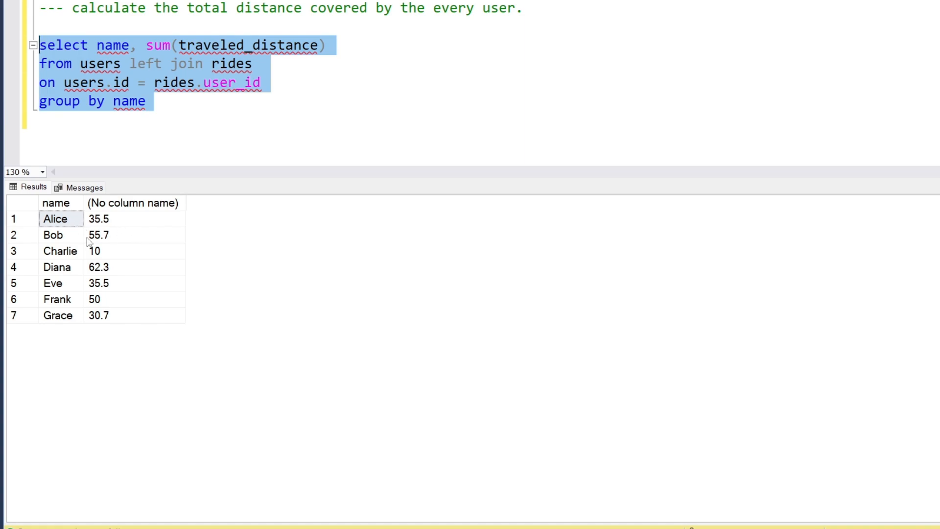
mouse_move(142, 248)
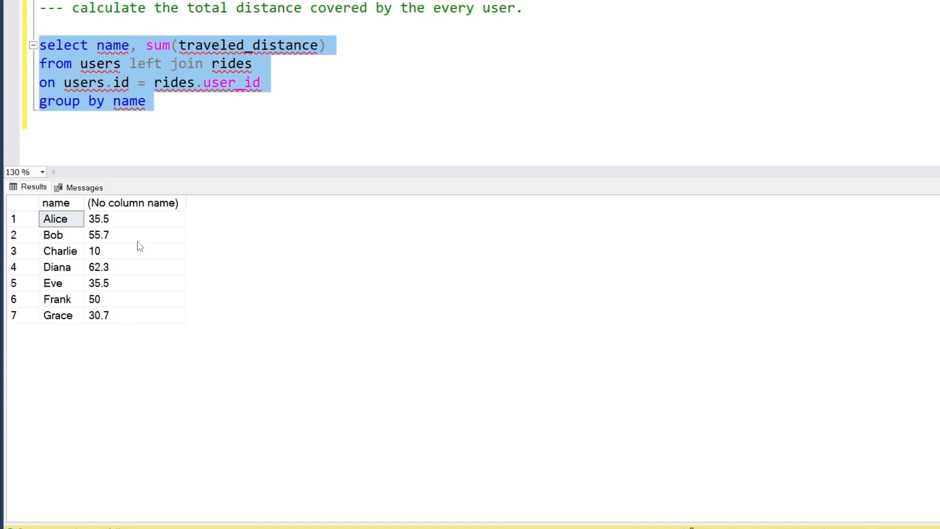
mouse_move(350, 187)
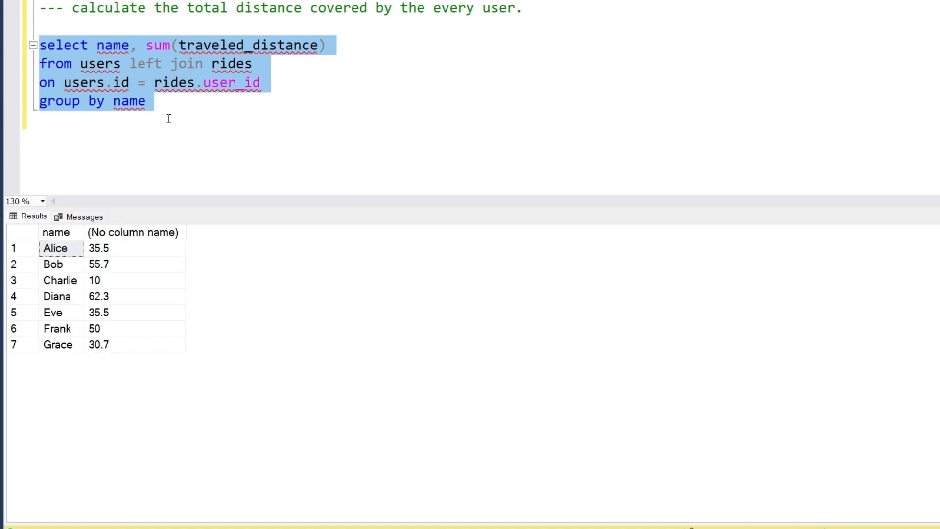
mouse_move(222, 83)
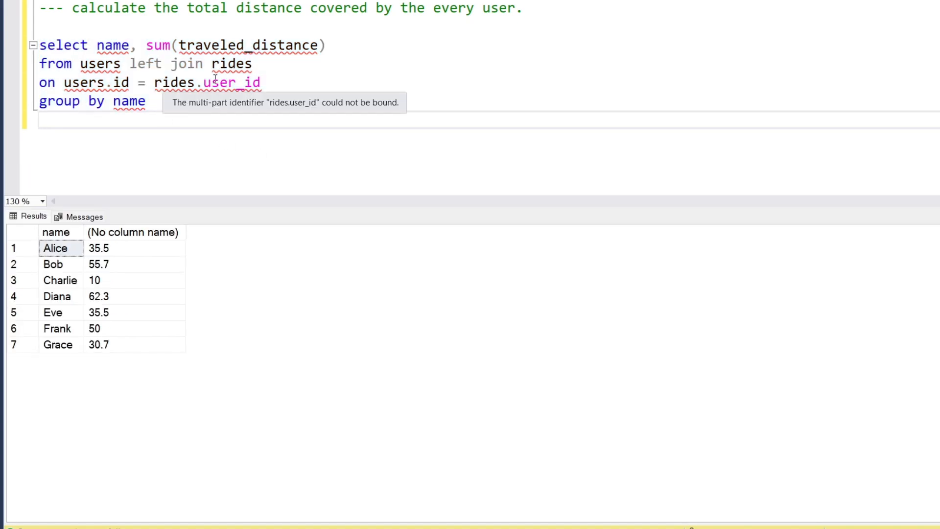
mouse_move(150, 109)
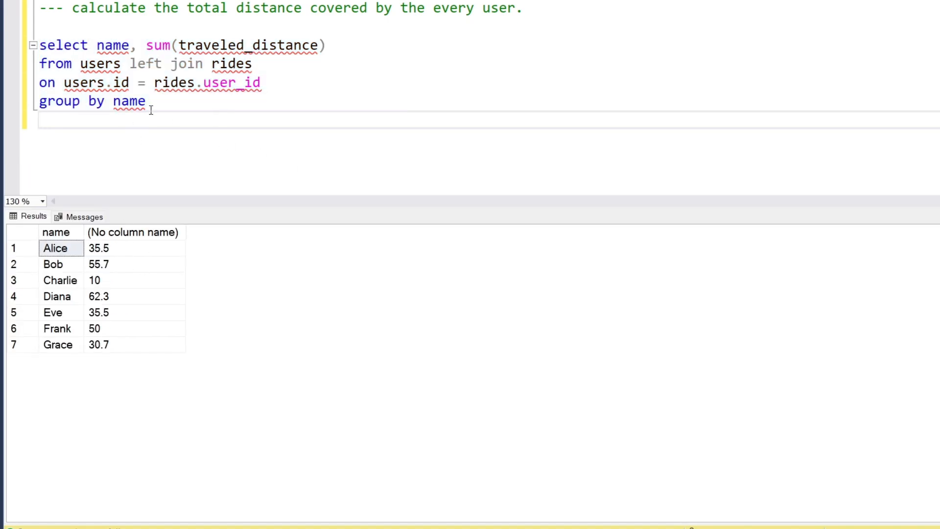
mouse_move(80, 101)
type("select name, sum(traveled_distance)")
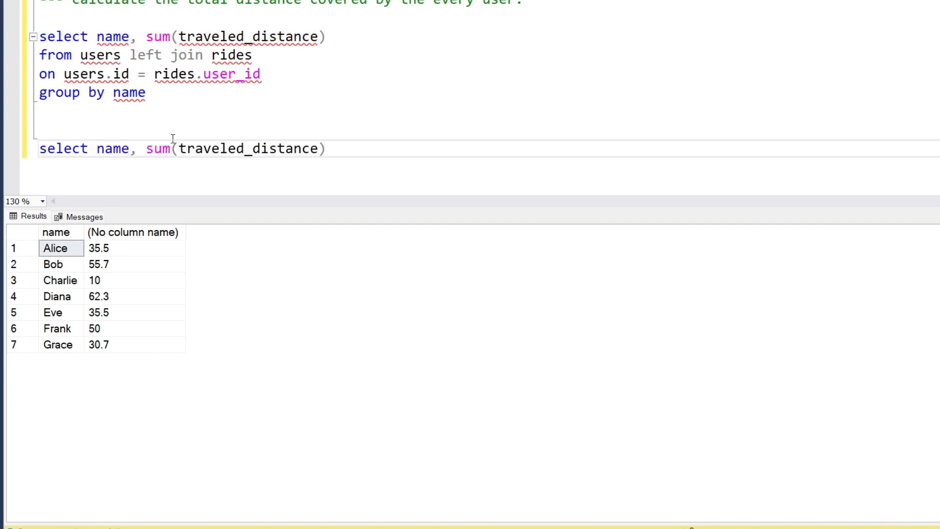
Step: Copy the users–rides join lines into the second query and add sum over(partition by)
left_click_drag(39, 54, 261, 74)
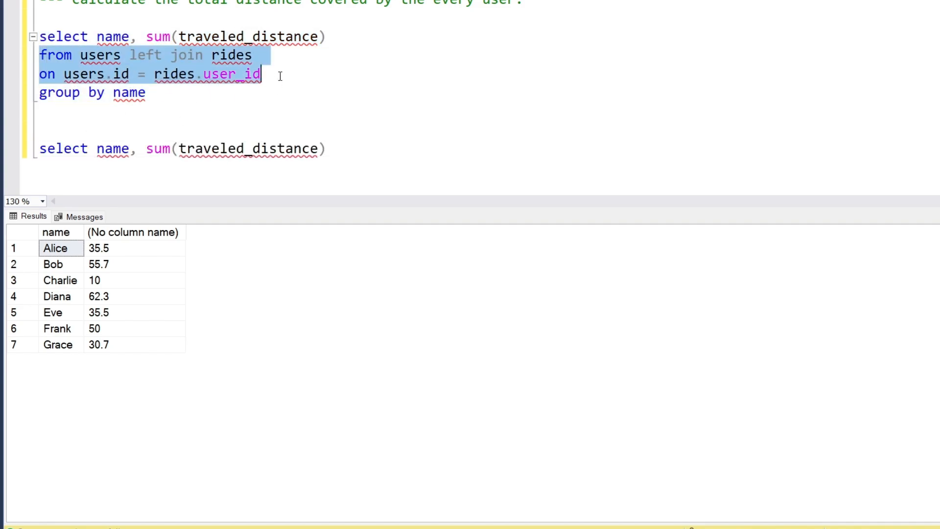
left_click(69, 166)
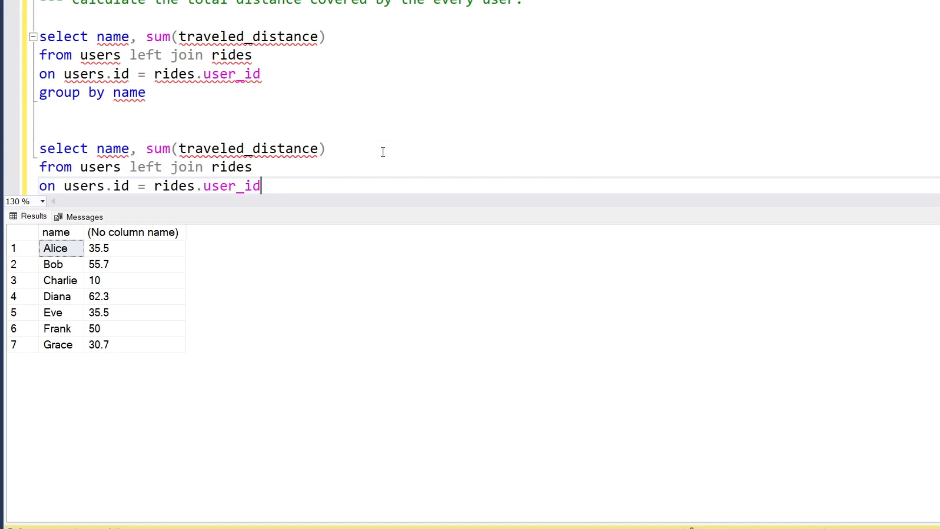
type("o")
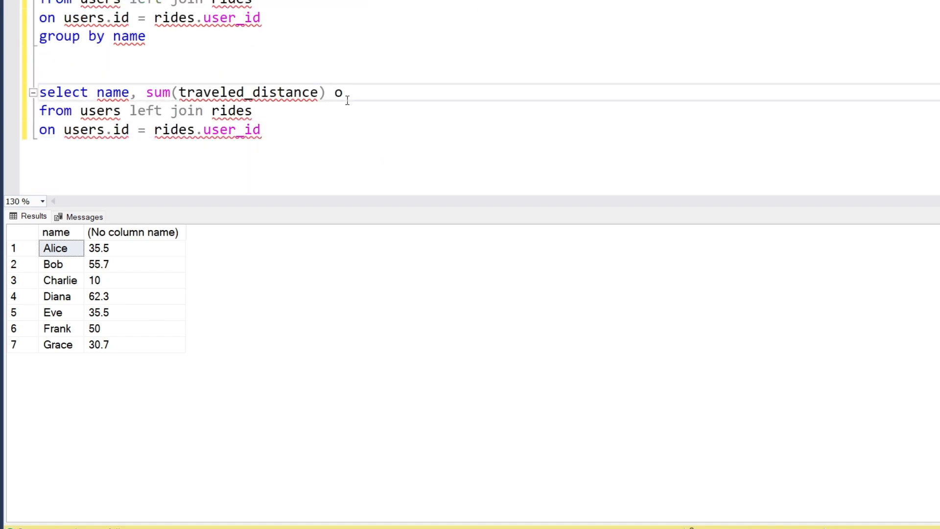
type("ver()")
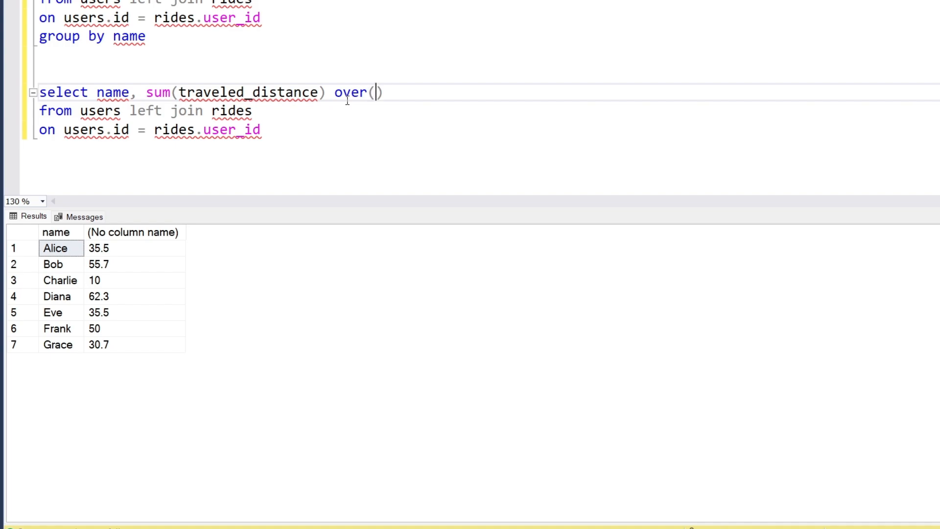
type("partition by")
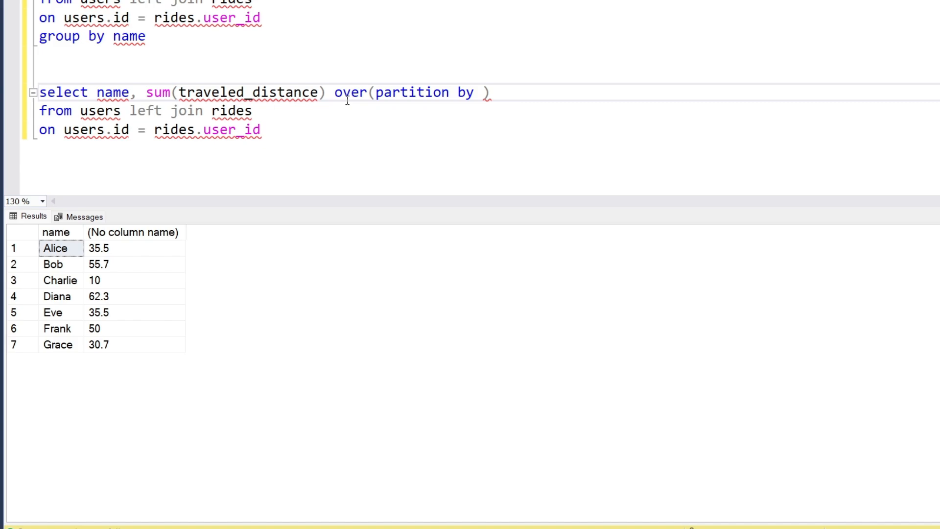
type("user_id")
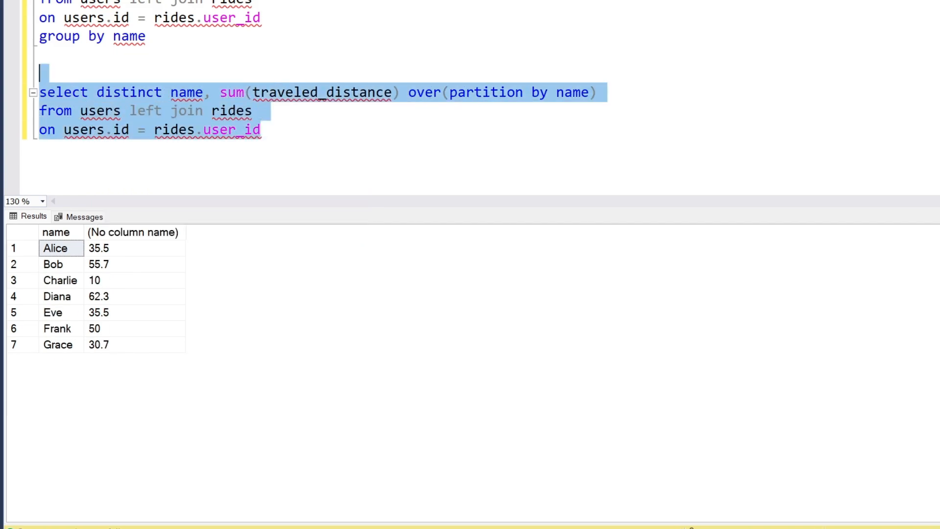
mouse_move(274, 154)
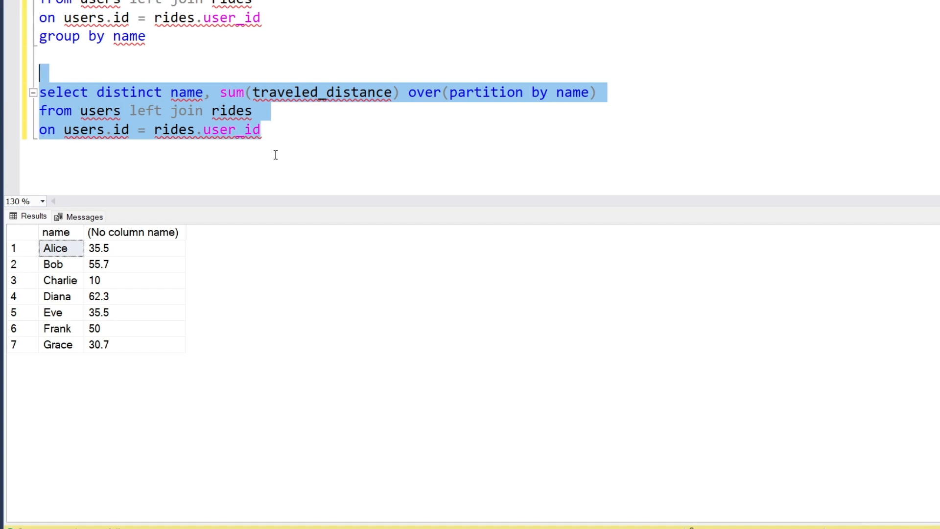
mouse_move(370, 214)
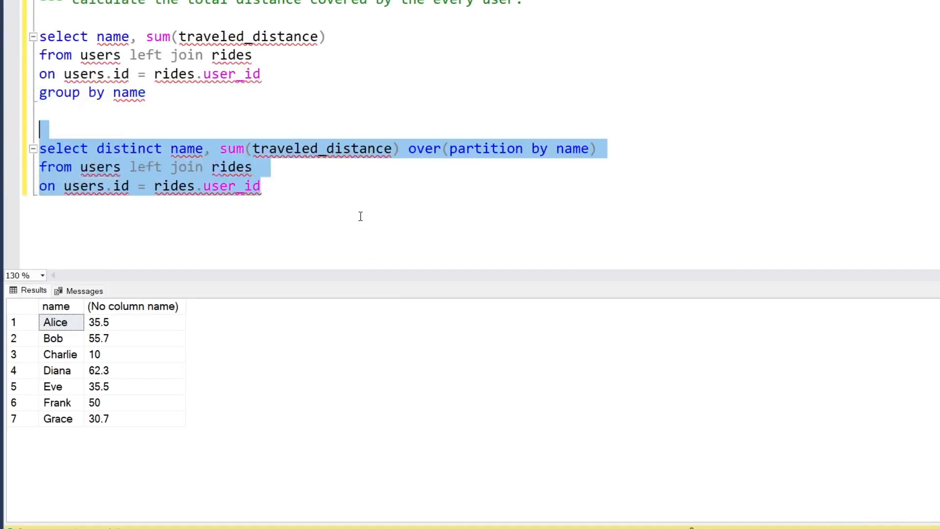
mouse_move(428, 198)
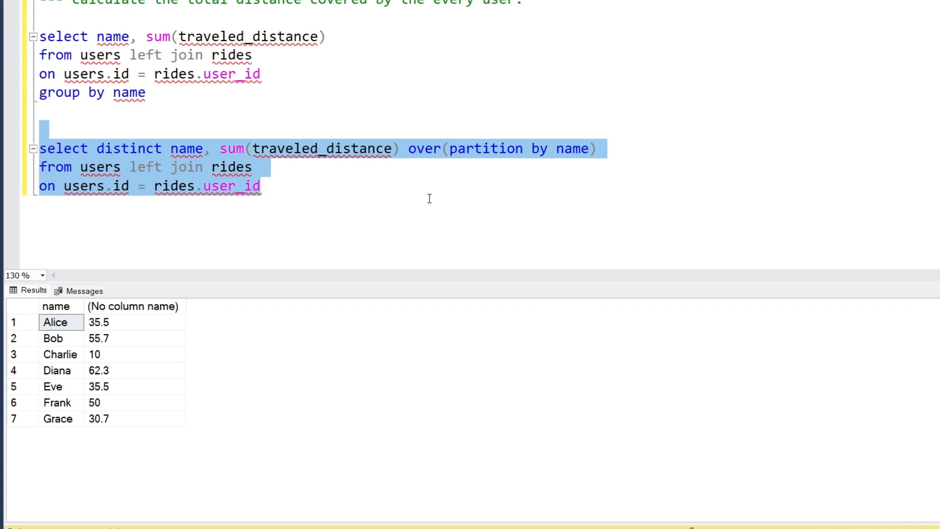
mouse_move(378, 175)
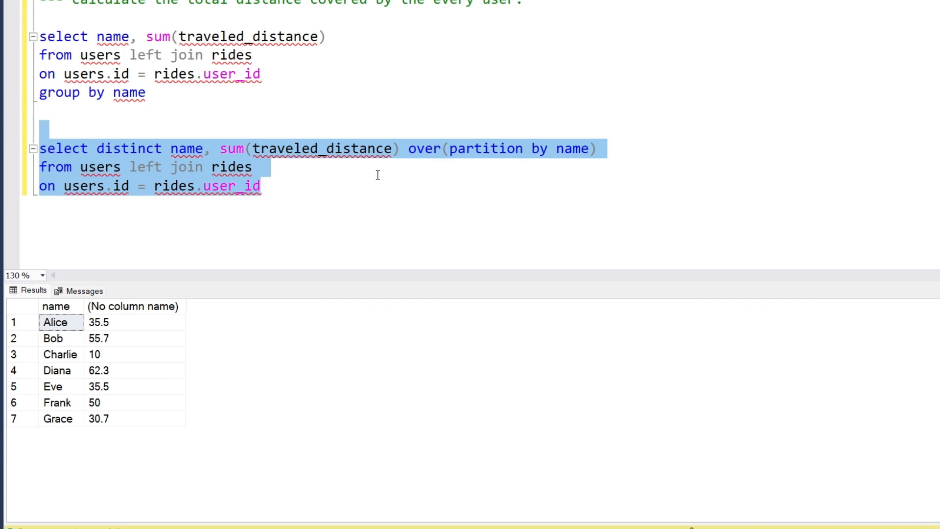